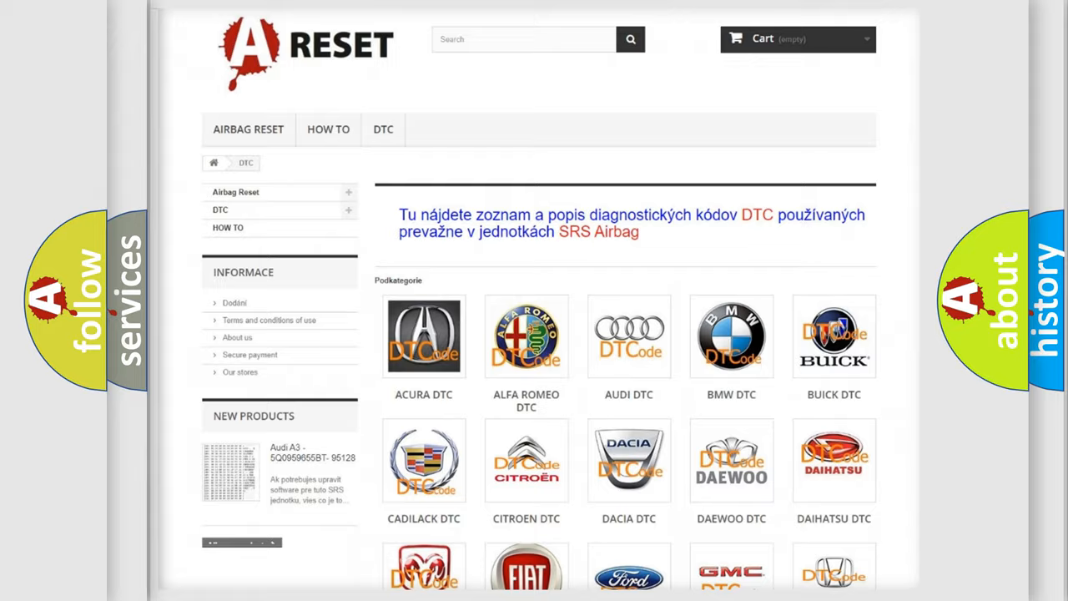
- Browse the Fiat trouble-code page on AirbagReset.sk, scrolling through its list of codes
scroll("down", 3)
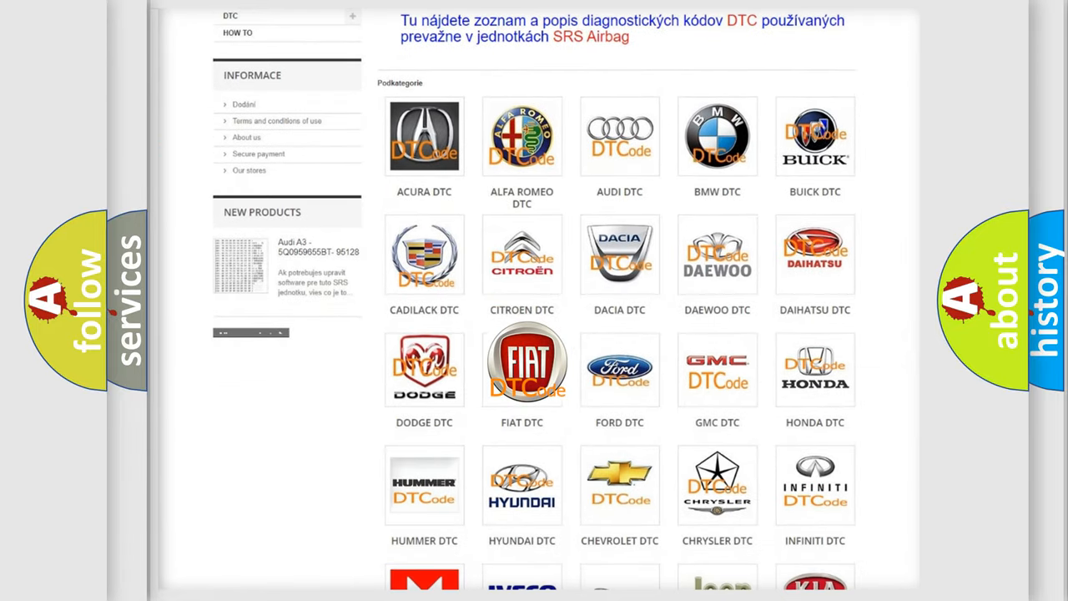
left_click(521, 367)
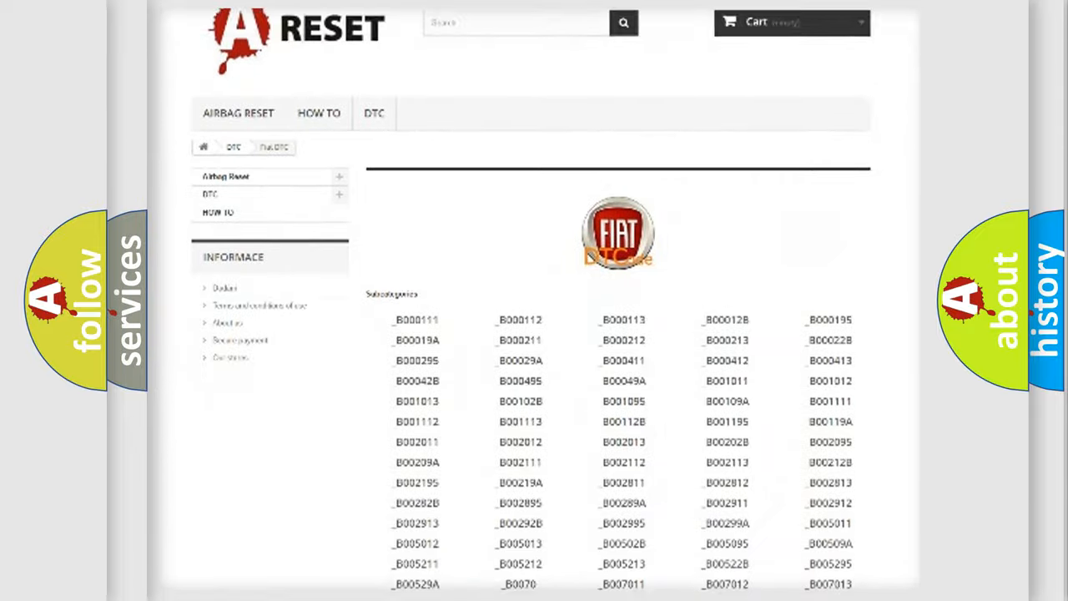
scroll("down", 3)
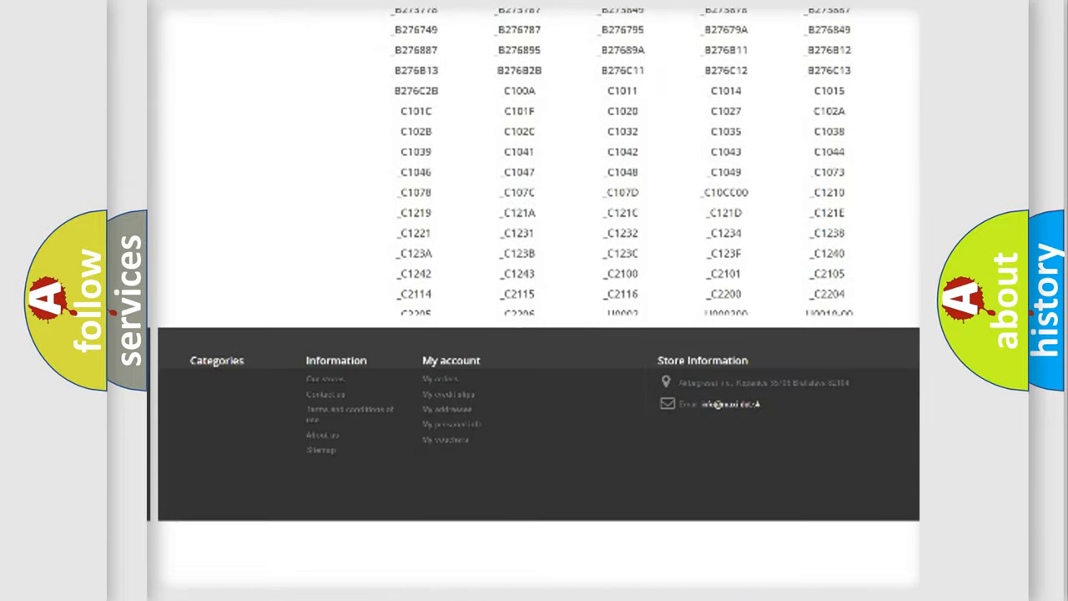
scroll("down", 3)
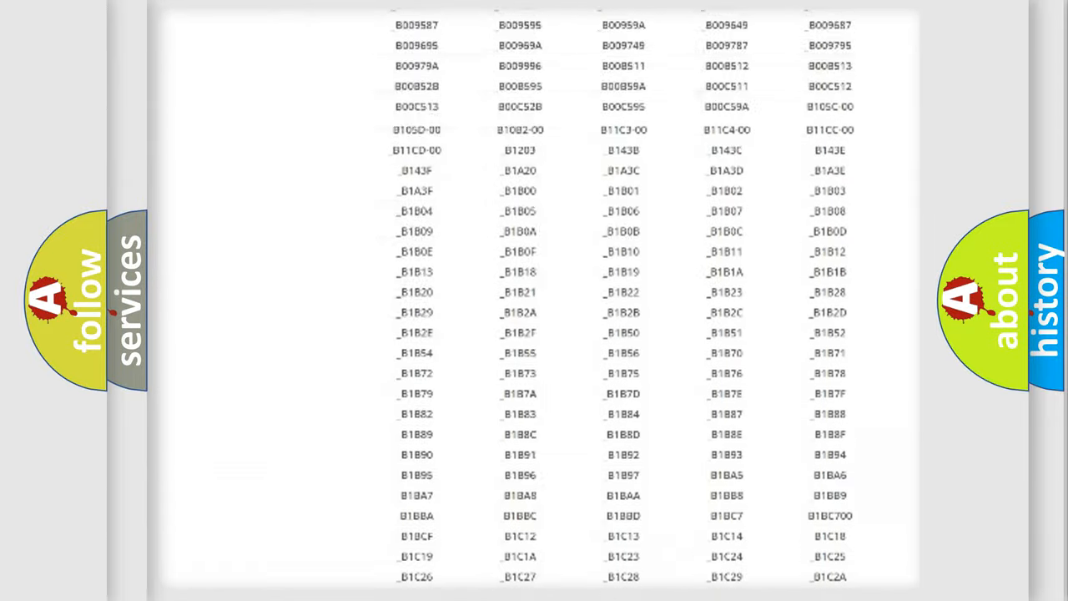
scroll("up", 3)
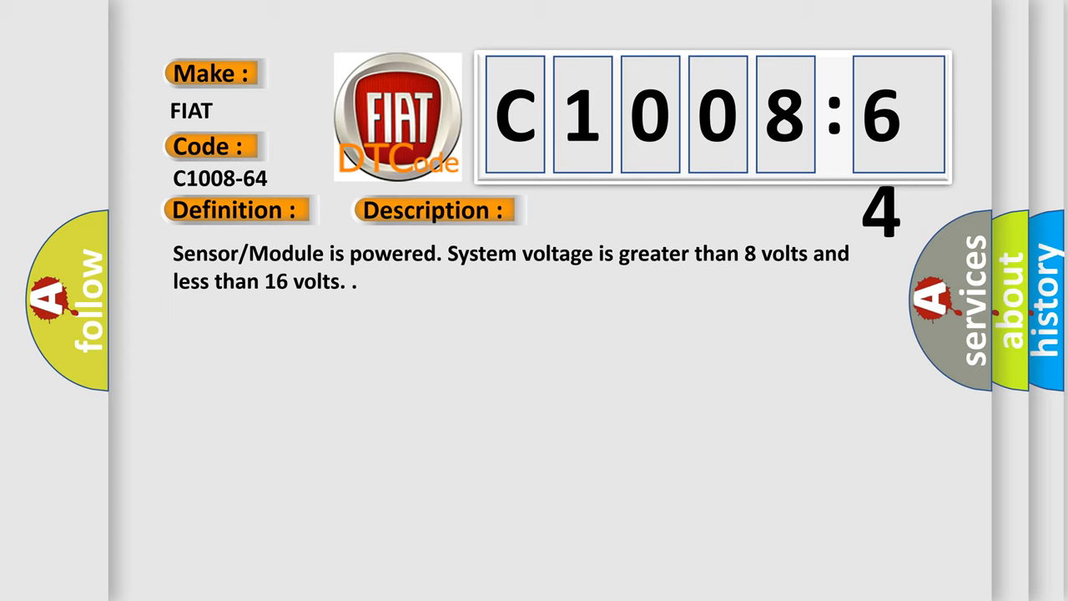
- Advance the C1008-64 card to its cause, Signal Plausibility Failure on a single input parameter
left_click(614, 210)
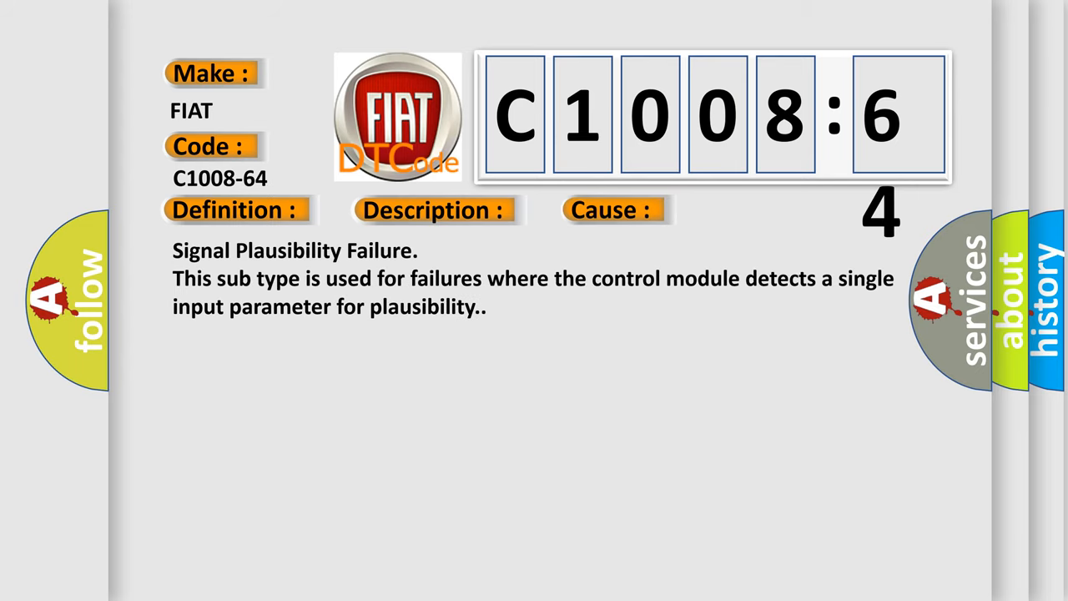